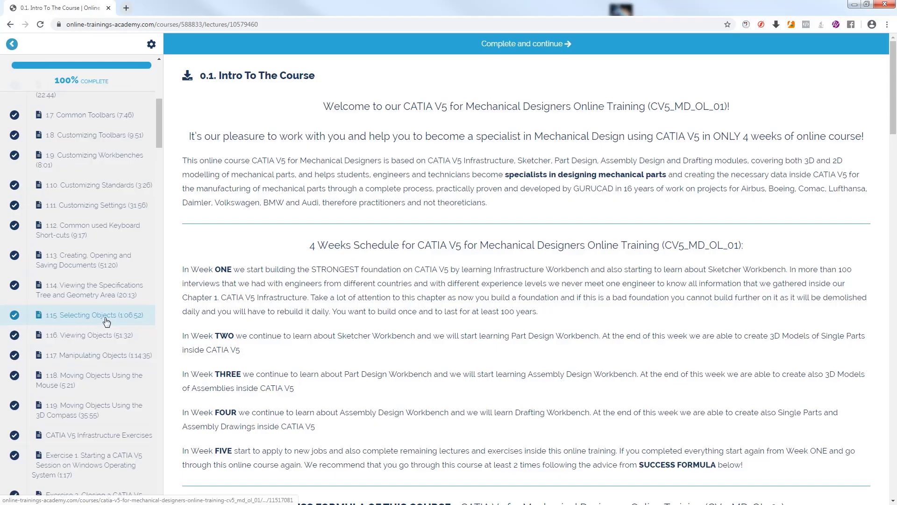
Open lecture 1.15 Selecting Objects, then scroll the curriculum toward Exercise 21 Search command.
{"action": "left_click", "coordinate": [89, 314]}
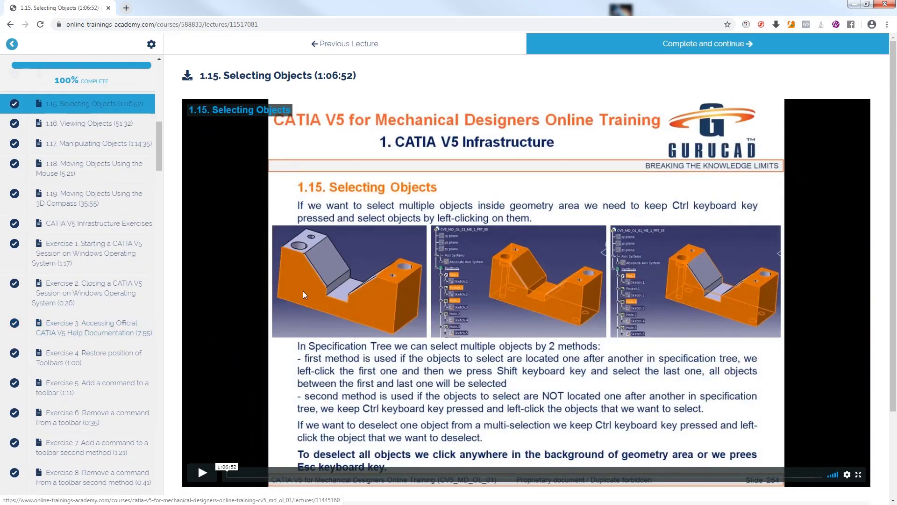
{"action": "scroll", "scroll_direction": "down", "scroll_amount": 3}
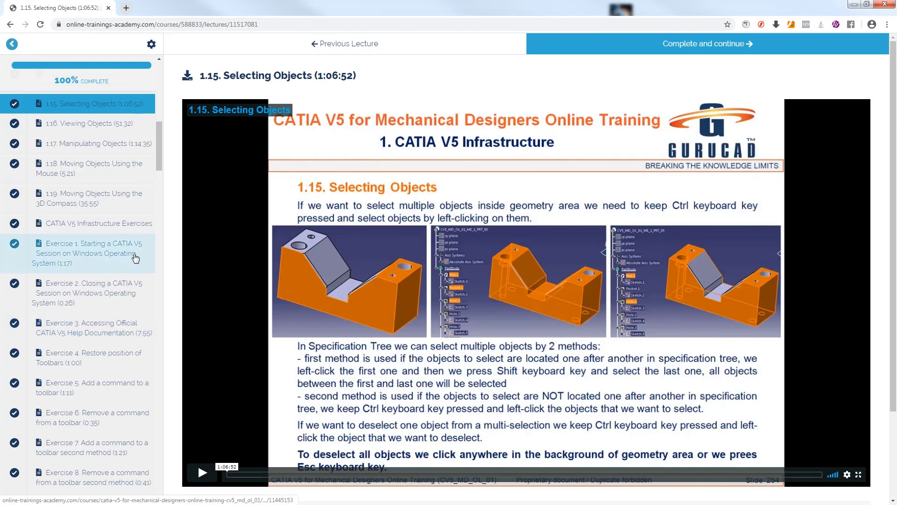
{"action": "scroll", "scroll_direction": "down", "scroll_amount": 3}
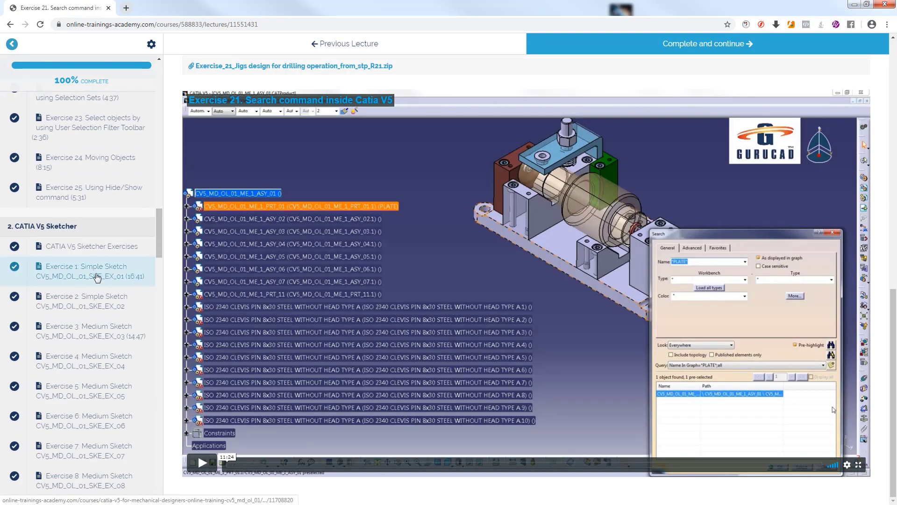
Go through Sketcher Exercise 1: Simple Sketch and Part Design Exercise 1: Base Plate lessons.
{"action": "left_click", "coordinate": [86, 270]}
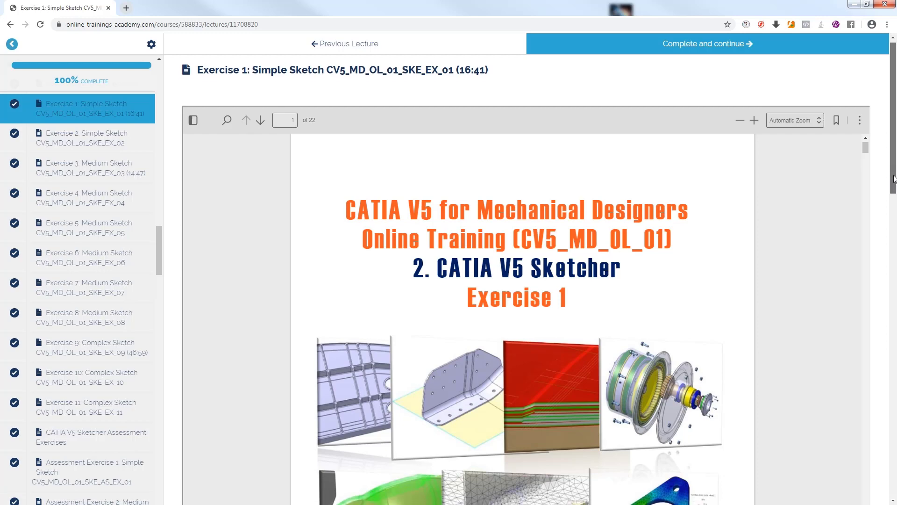
{"action": "scroll", "scroll_direction": "down", "scroll_amount": 3}
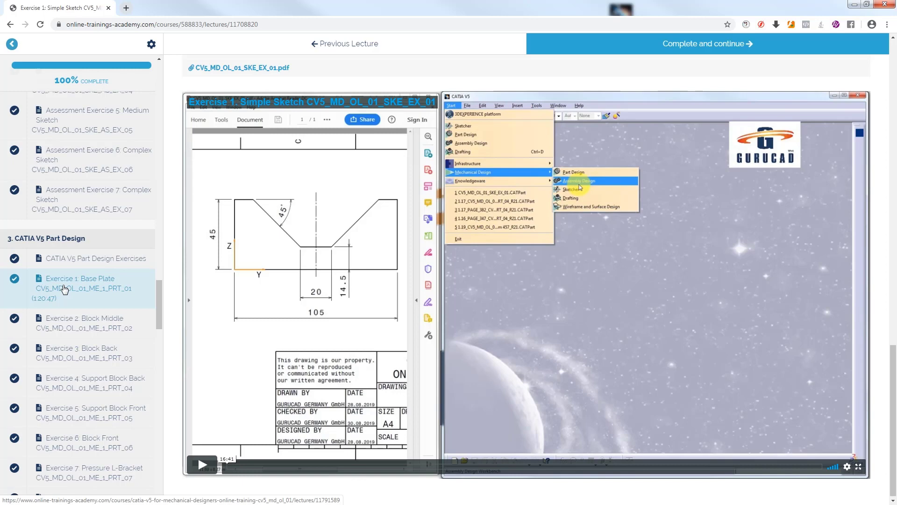
{"action": "left_click", "coordinate": [84, 288]}
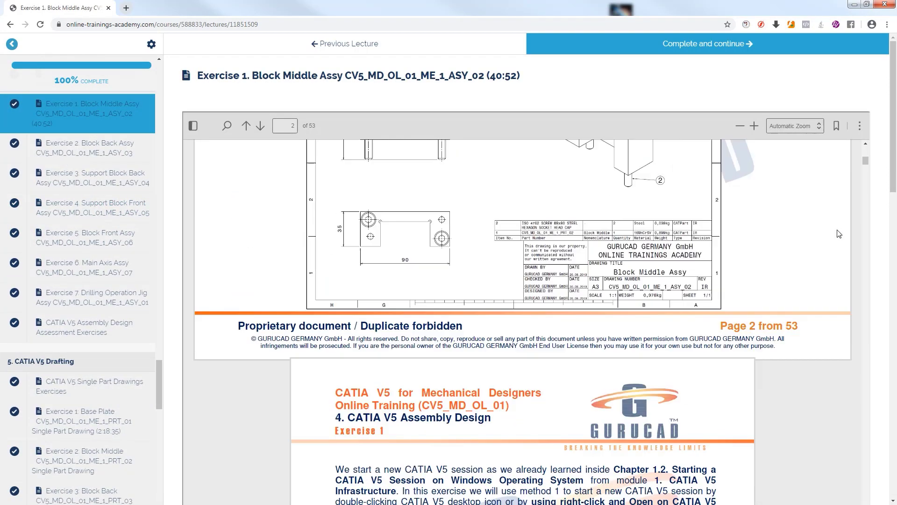
Scroll to chapter 5 CATIA V5 Drafting and open Exercise 1: Base Plate Single Part Drawing.
{"action": "scroll", "scroll_direction": "down", "scroll_amount": 3}
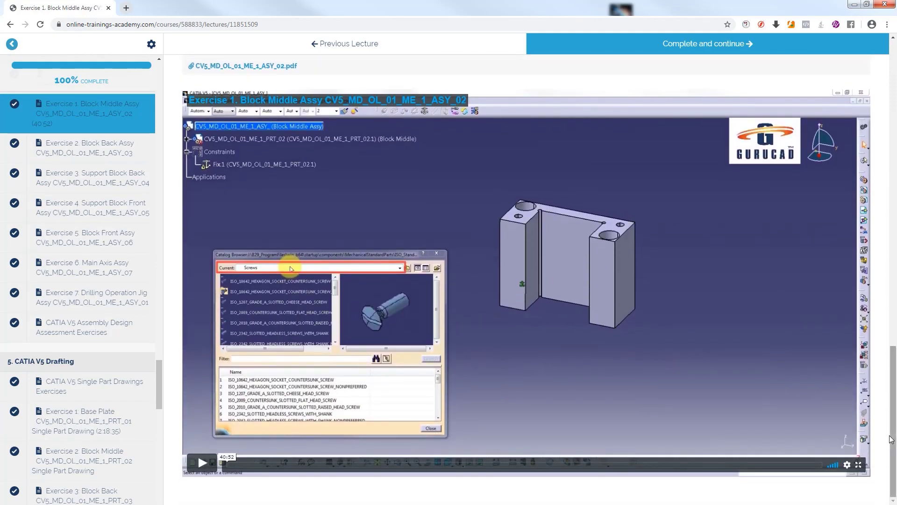
{"action": "mouse_move", "coordinate": [153, 207]}
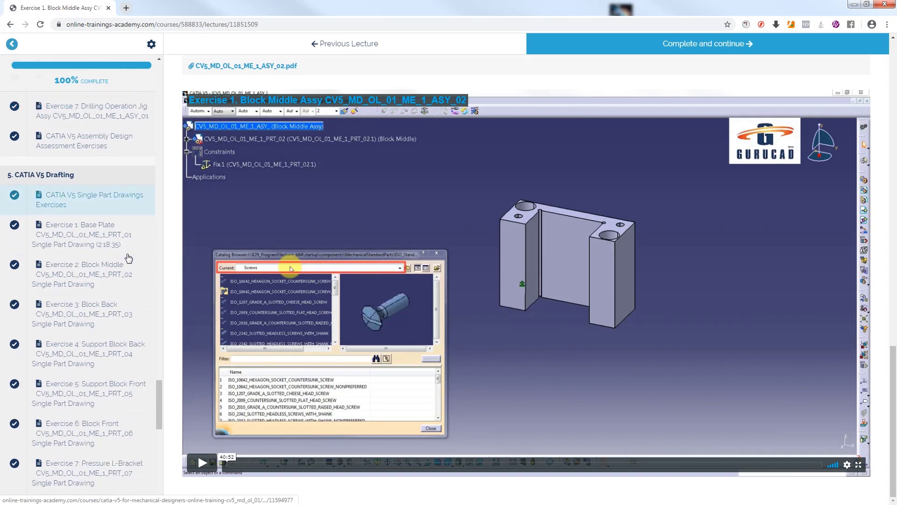
{"action": "left_click", "coordinate": [83, 235]}
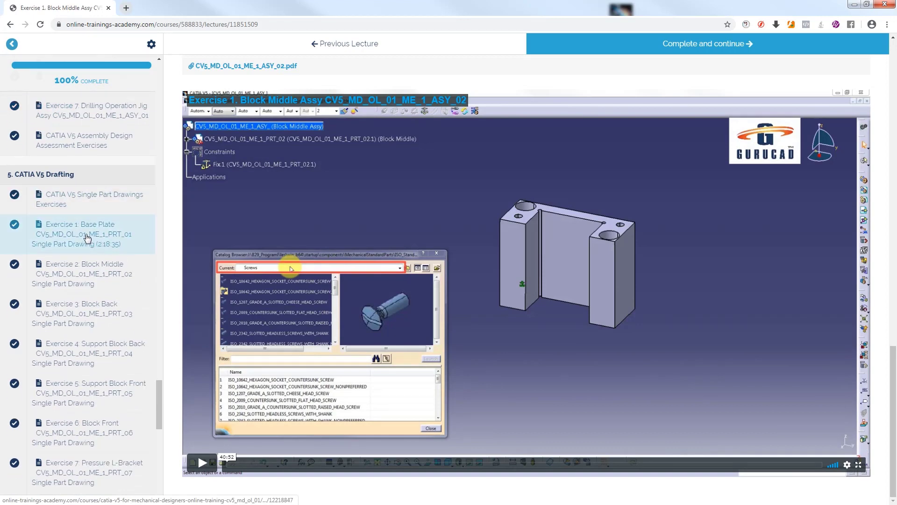
{"action": "left_click", "coordinate": [84, 234]}
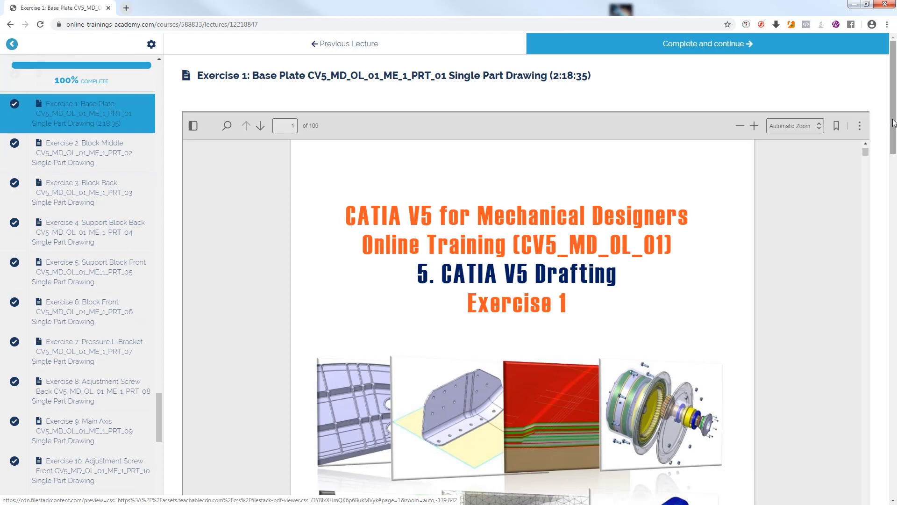
Scroll the curriculum sidebar and select Exercise 17: Block Middle Assy Assembly Drawing.
{"action": "scroll", "scroll_direction": "down", "scroll_amount": 3}
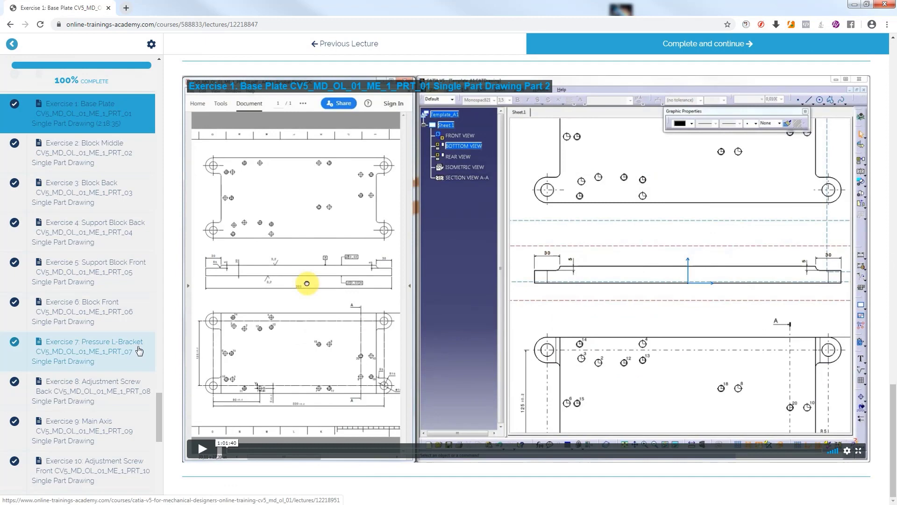
{"action": "scroll", "scroll_direction": "down", "scroll_amount": 3}
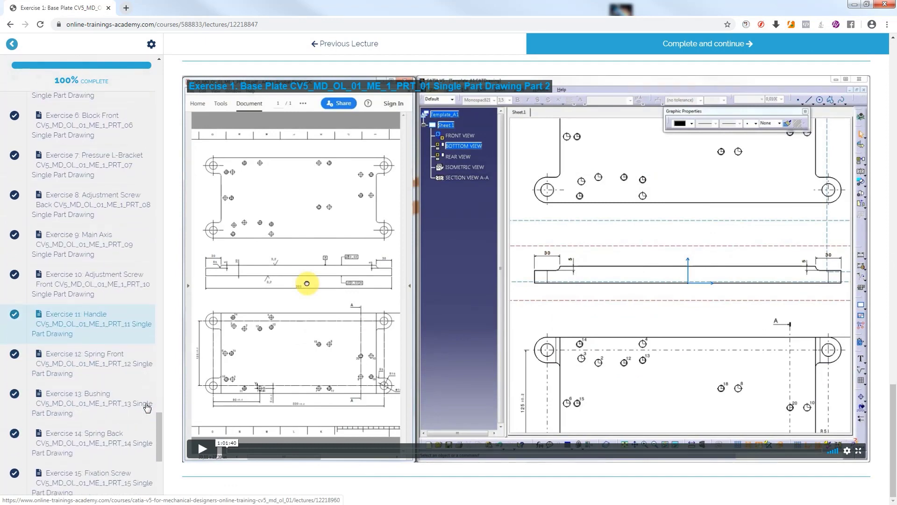
{"action": "scroll", "scroll_direction": "down", "scroll_amount": 3}
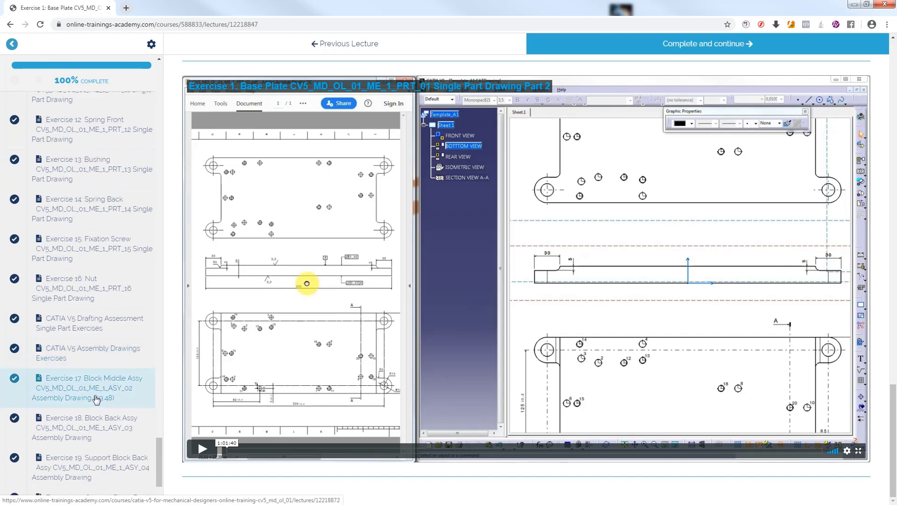
{"action": "left_click", "coordinate": [88, 388]}
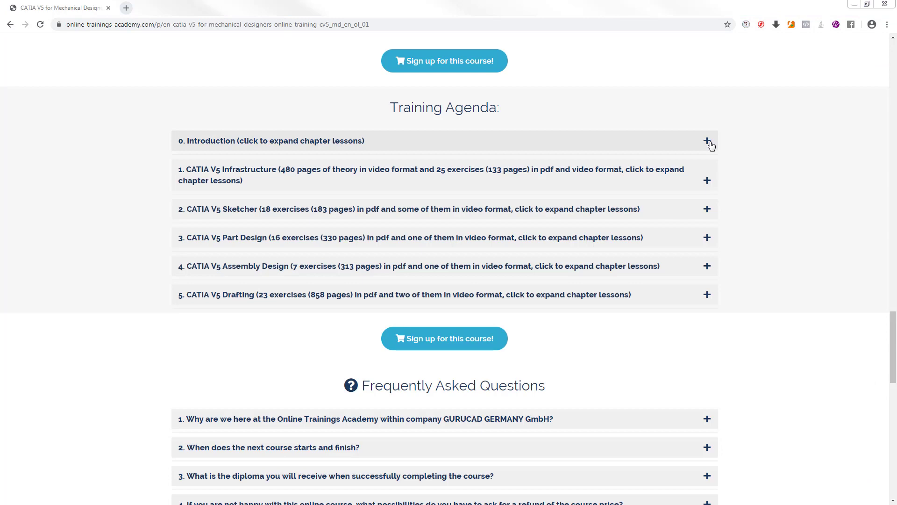
{"action": "mouse_move", "coordinate": [709, 145]}
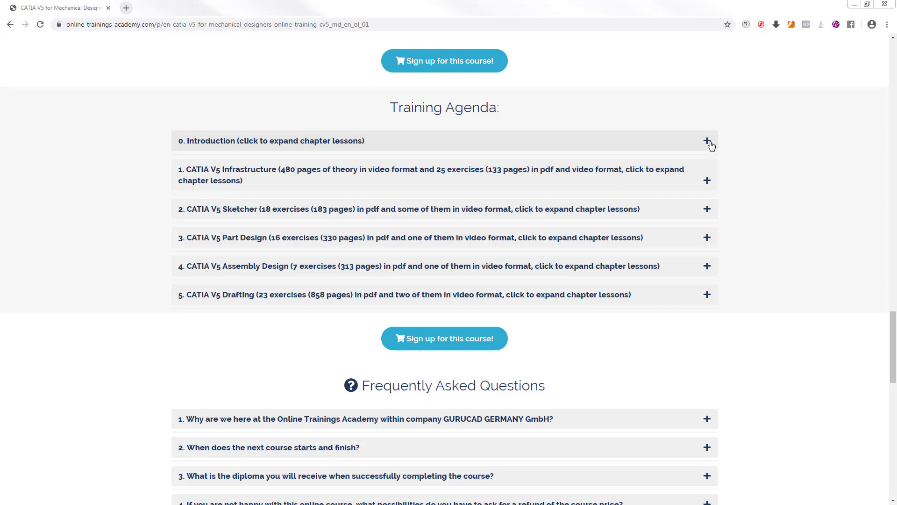
{"action": "mouse_move", "coordinate": [709, 145]}
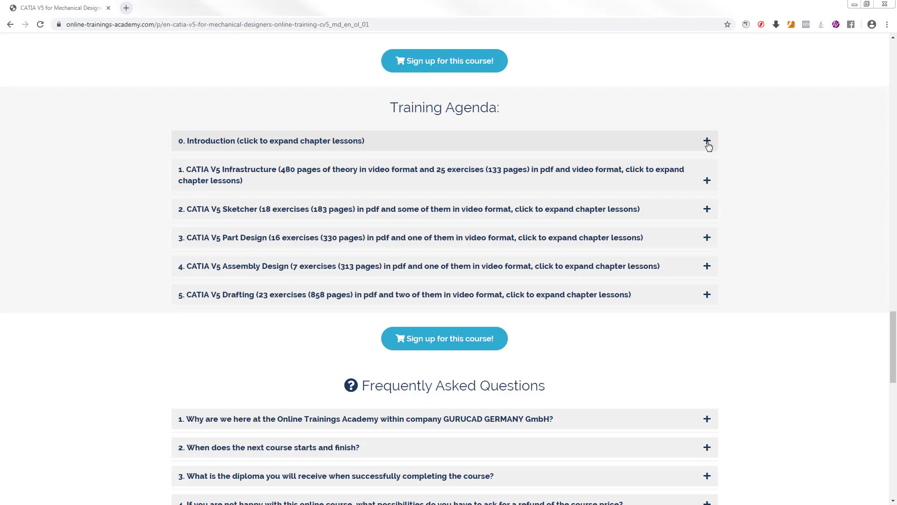